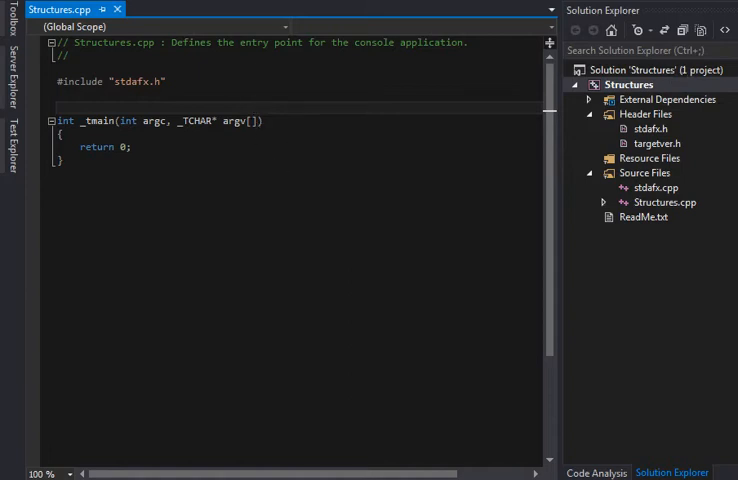
mouse_move(96, 72)
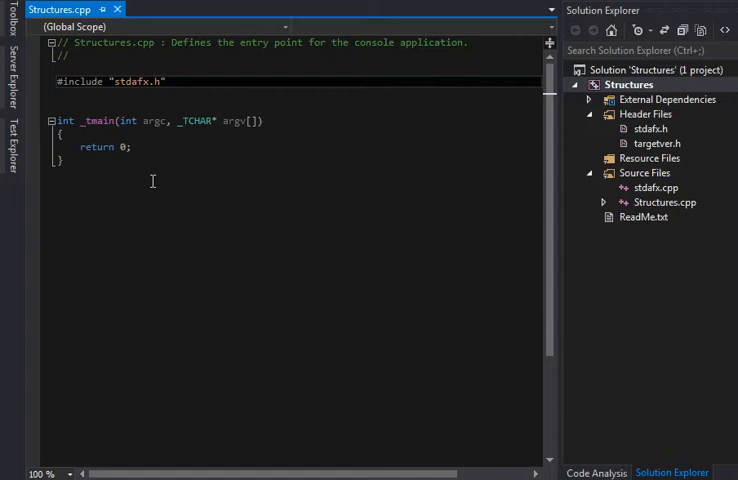
- Add #include "iostream" below stdafx.h and a using namespace std; line
click(115, 81)
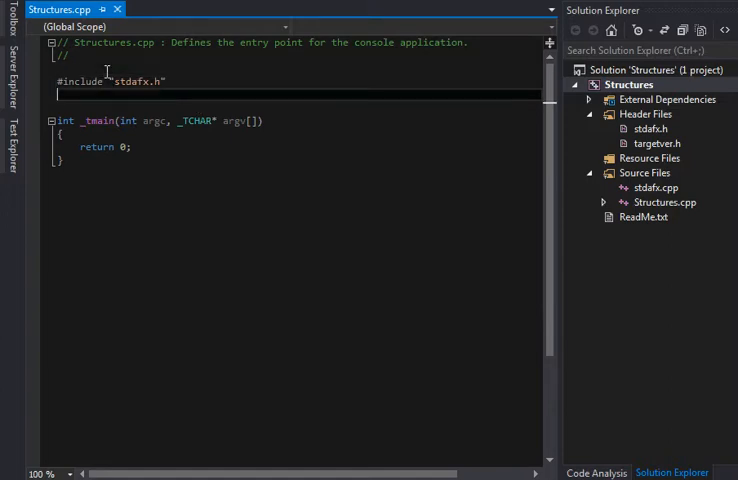
text(#iincl)
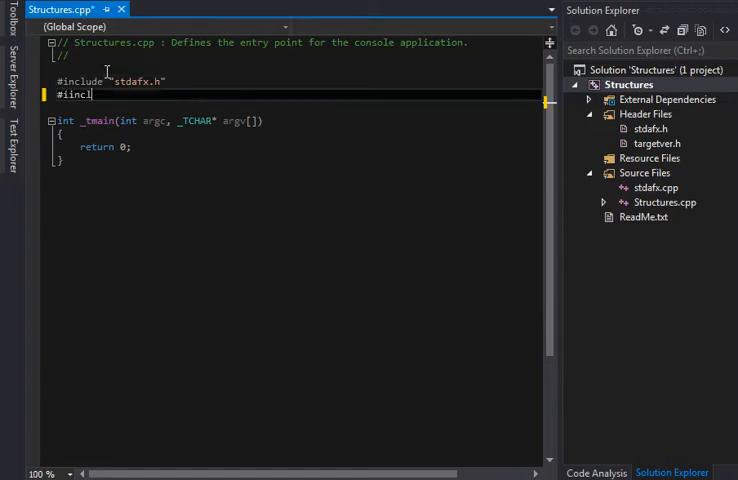
key(BackSpace)
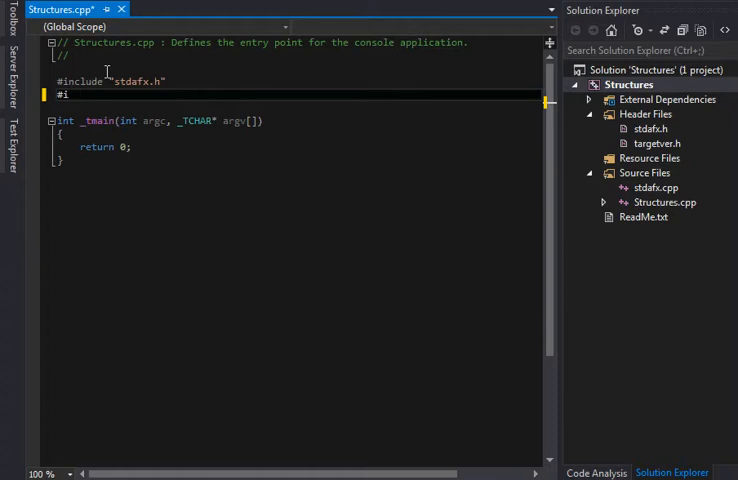
text(nclude "iostream)
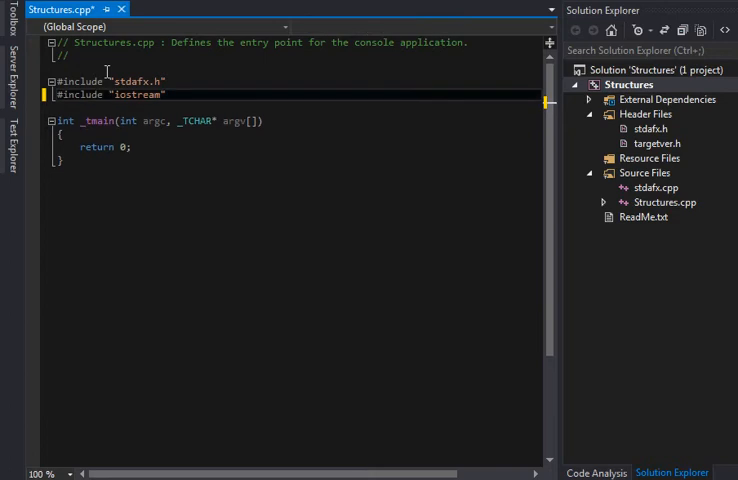
text(using)
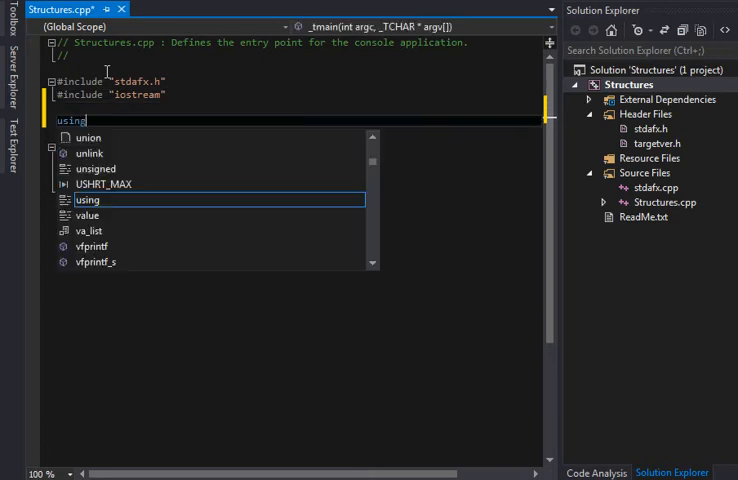
text(namespace)
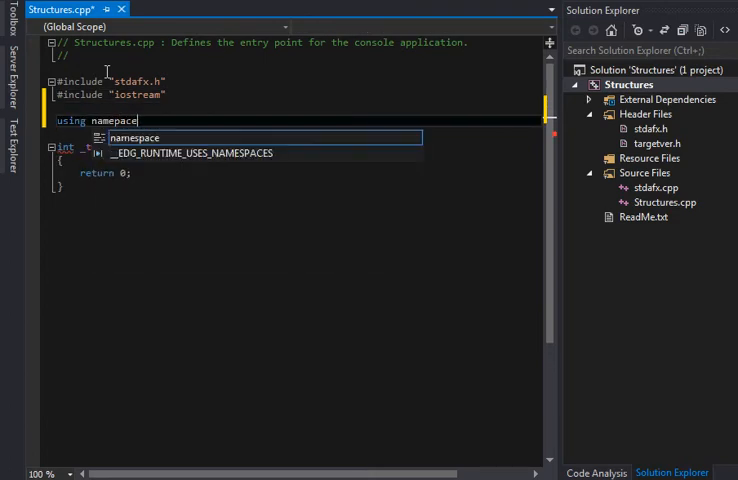
text(std;)
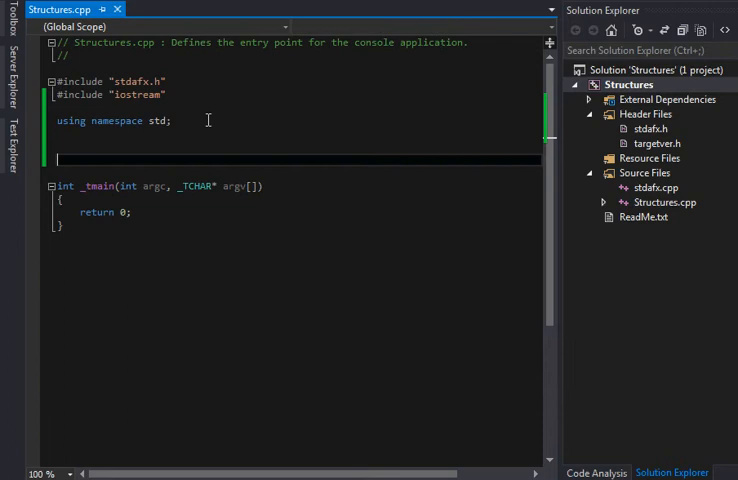
- Write struct Student with int id, string name and double gpa, plus the string include
text(struct)
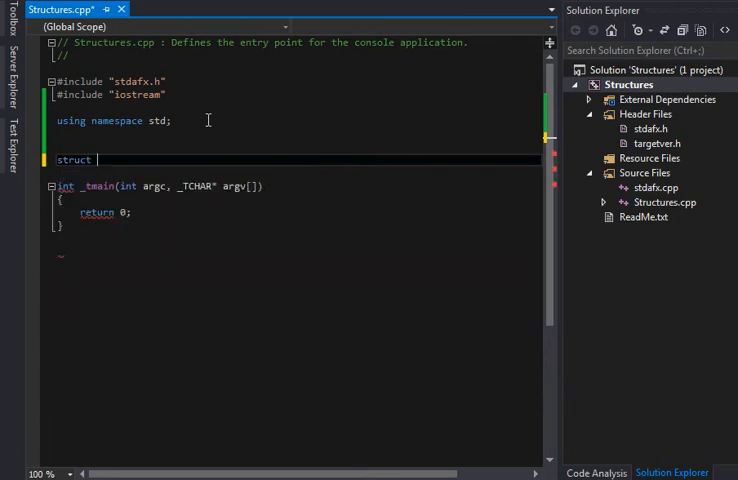
text(Student)
text({)
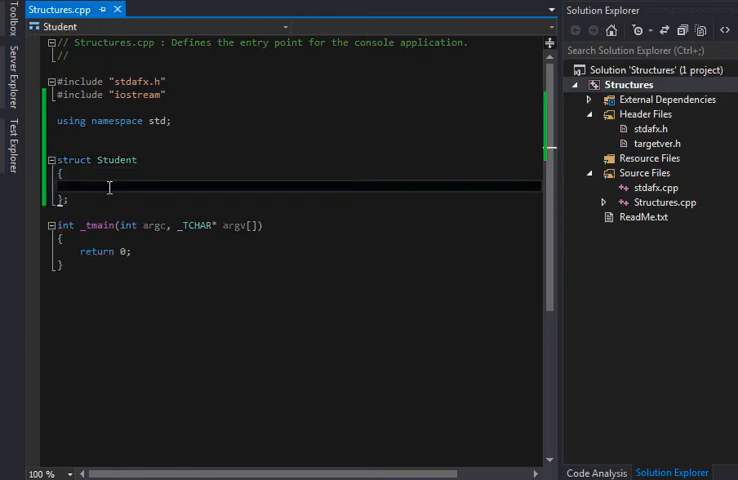
text(nt)
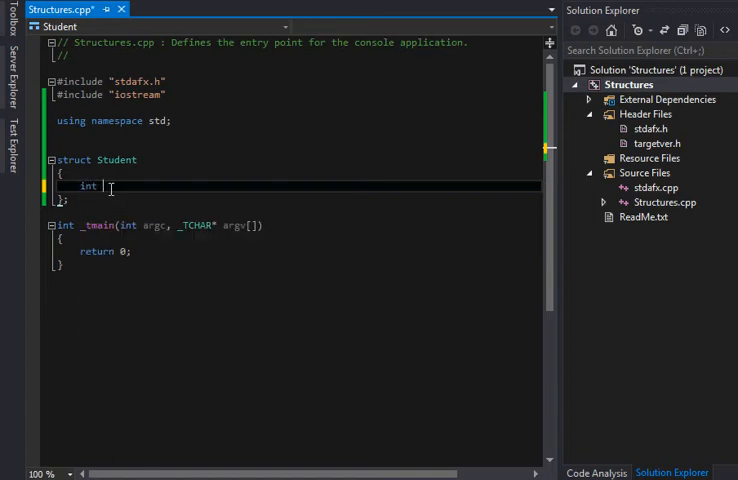
text(studentId)
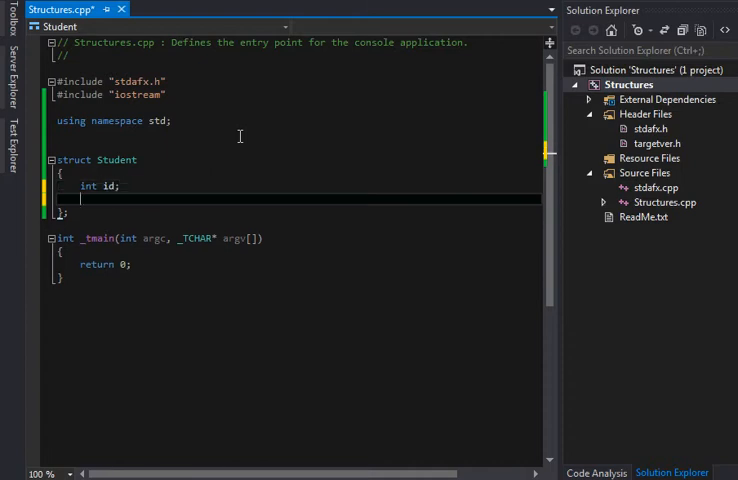
text(std::)
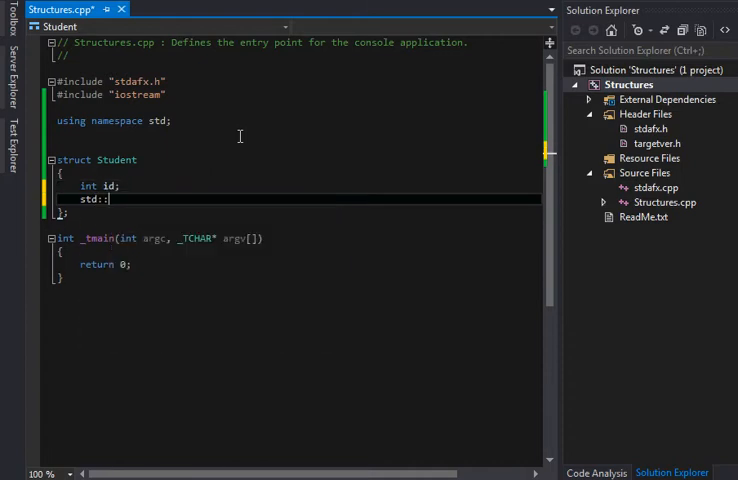
text(string name;)
click(297, 107)
text(#include "string";)
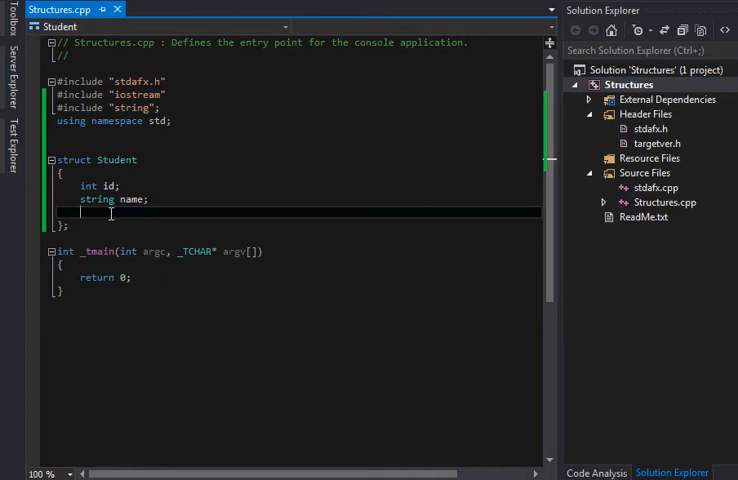
text(a)
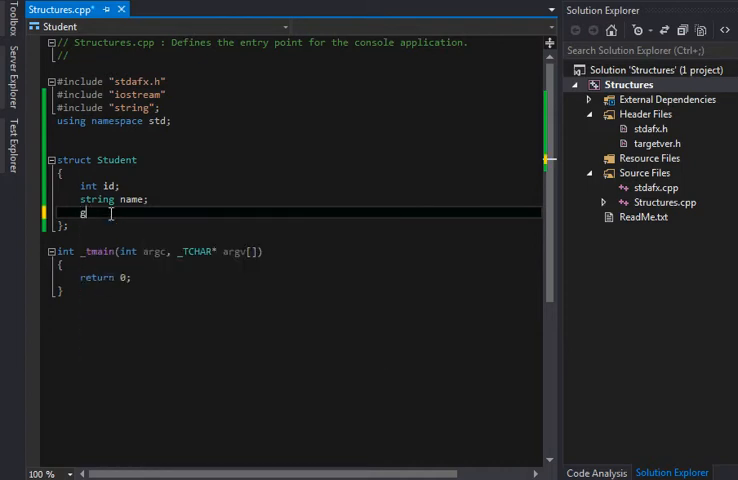
text(int dobul)
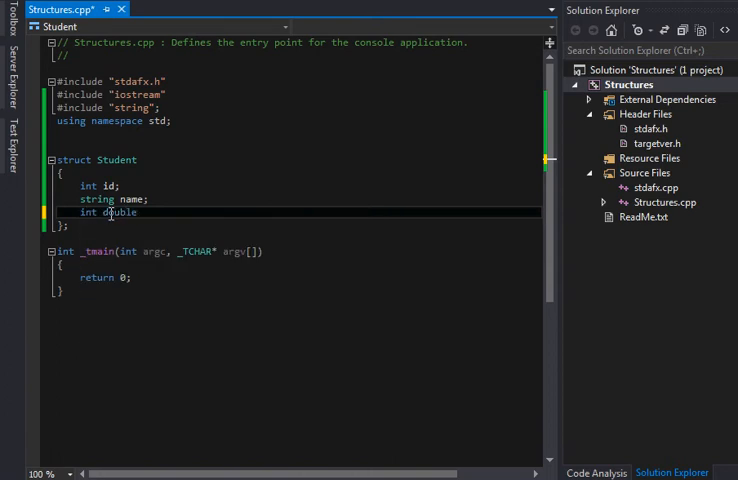
text(dobul)
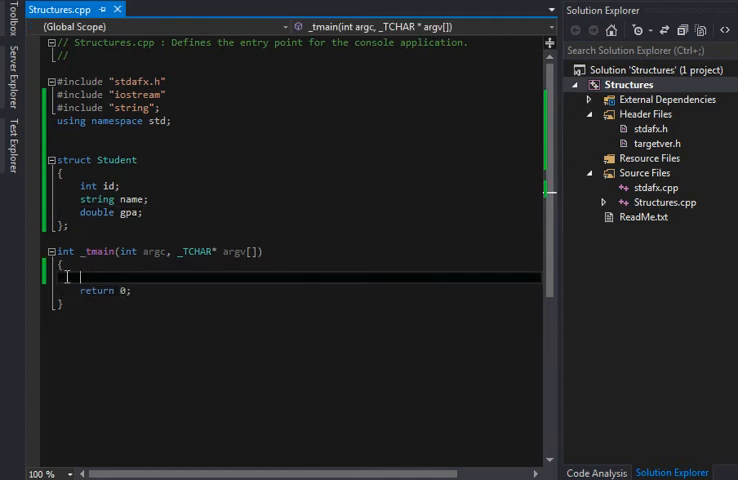
- Declare a Student variable named newStudent in main
text(st)
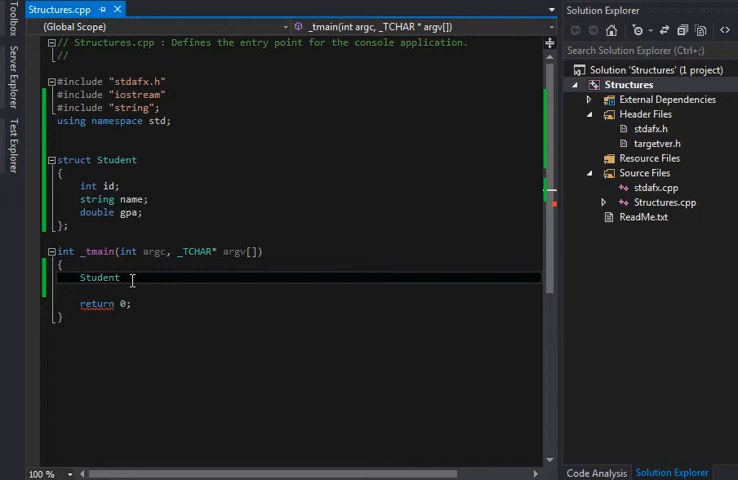
text(n)
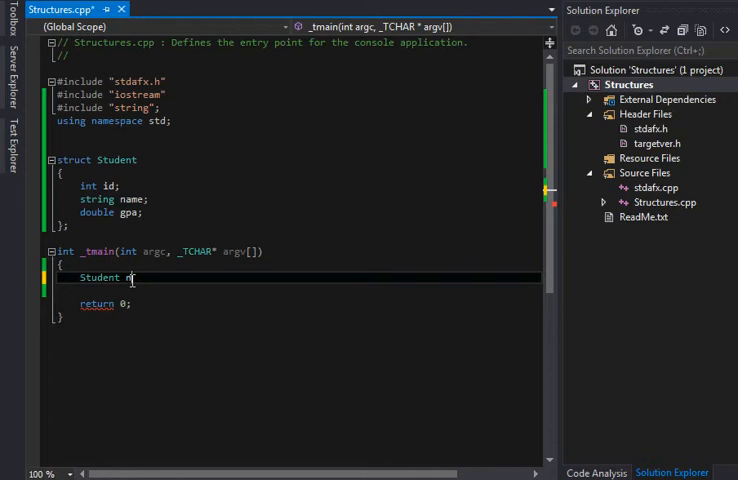
key(Backspace)
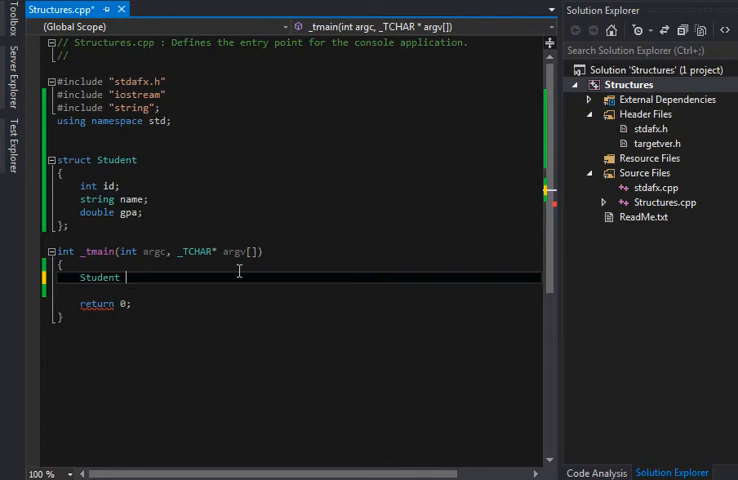
text(newStudent;)
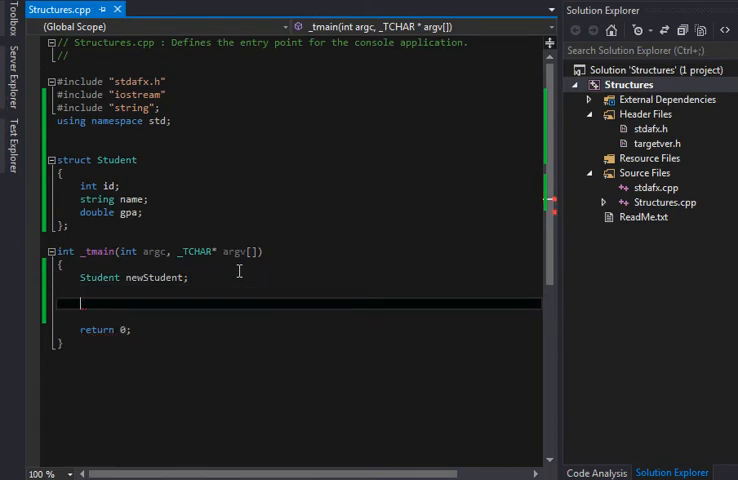
- Assign newStudent a gpa of 3.5, the name "tim" and an id of 10
text(newStudent.gpa)
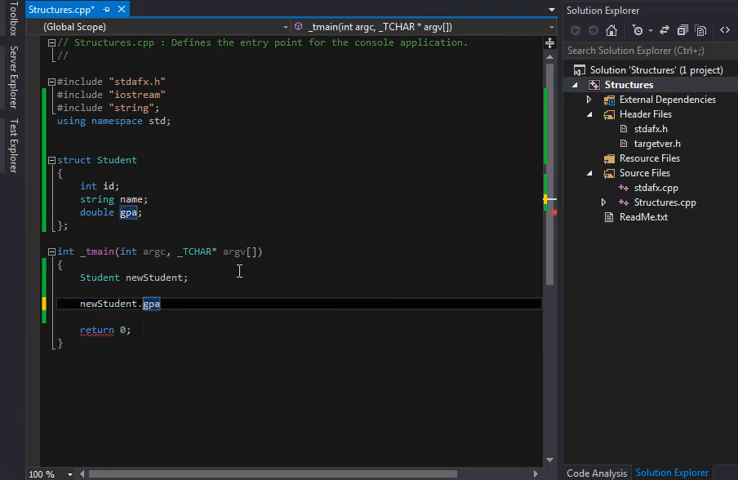
text(= 3.5;)
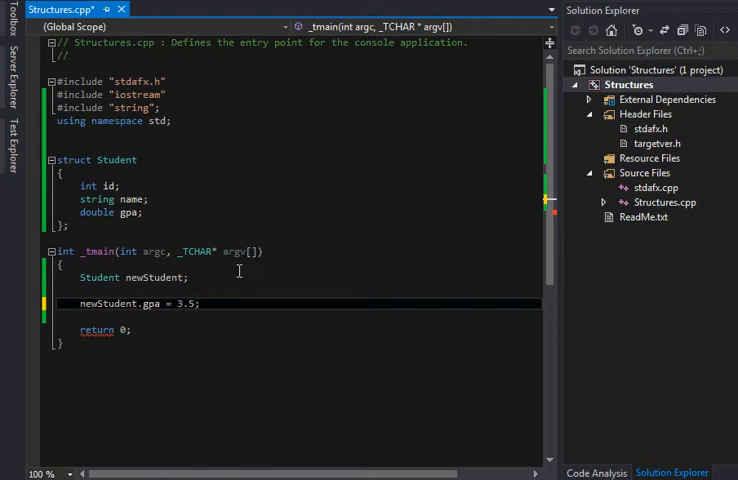
text(newStudent)
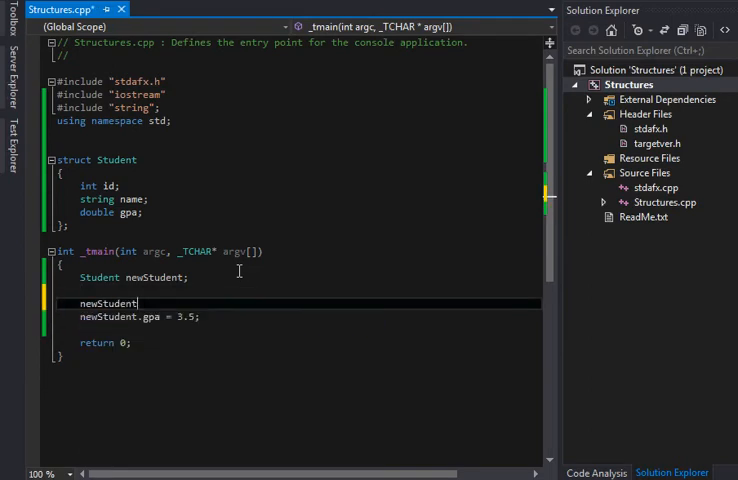
text(.gn)
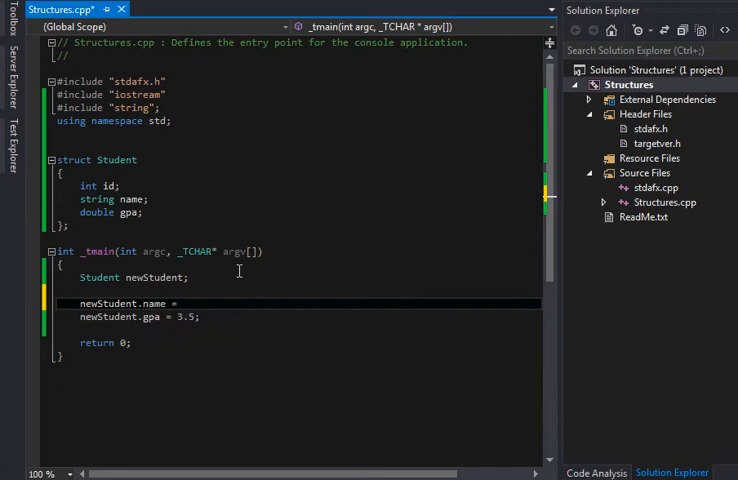
text("tim";)
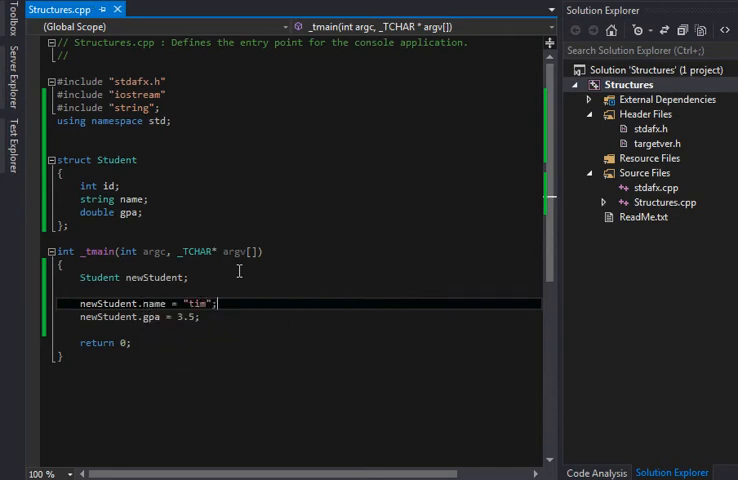
text(newStudent.id =)
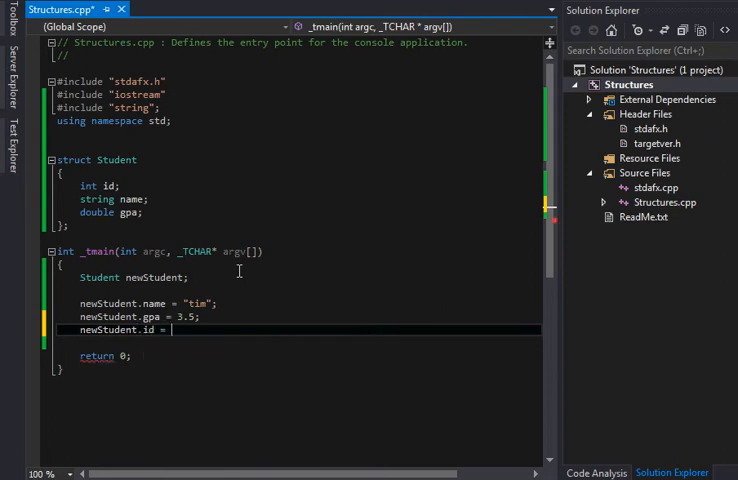
text(10;)
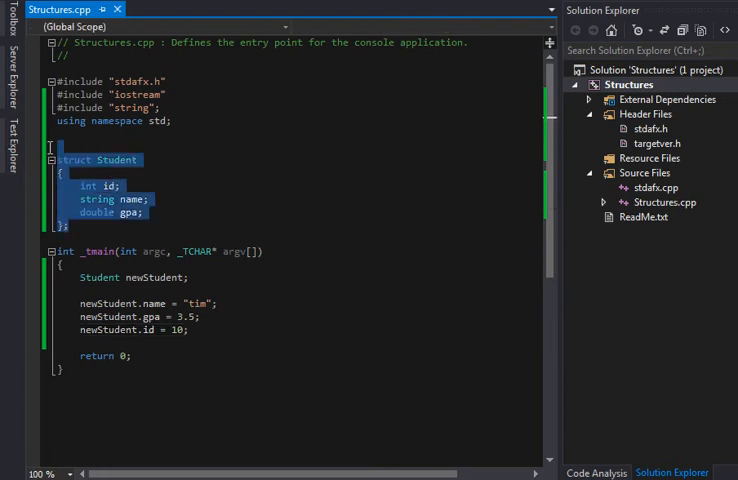
- Highlight the name and gpa members, then place the cursor after the id assignment
click(68, 228)
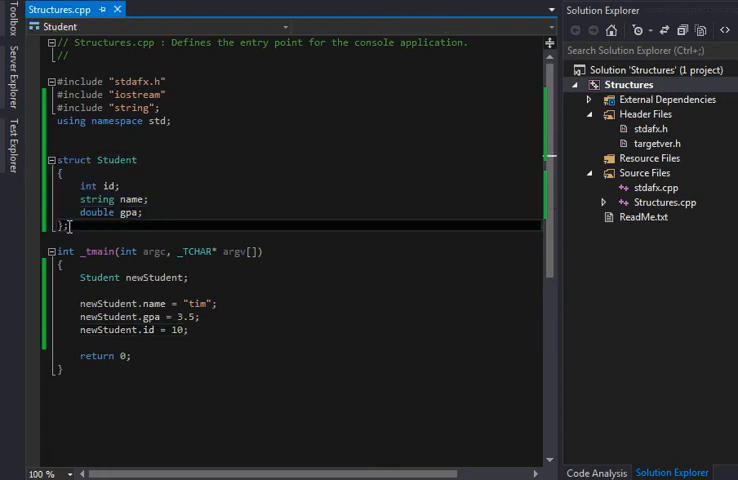
drag(55, 160, 68, 228)
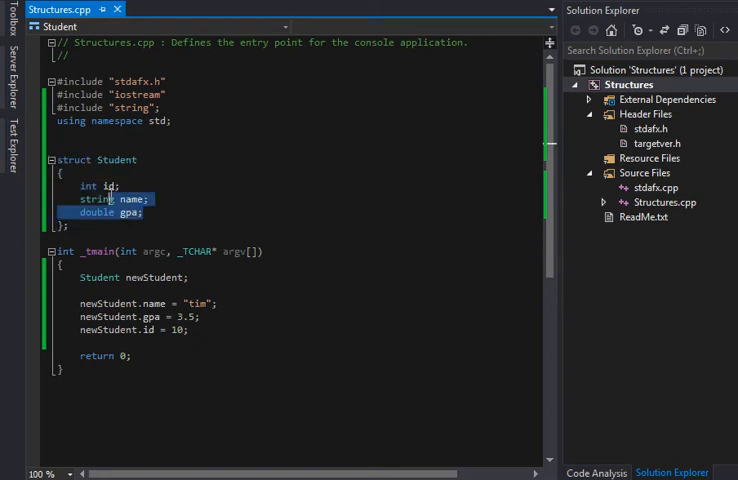
mouse_move(114, 160)
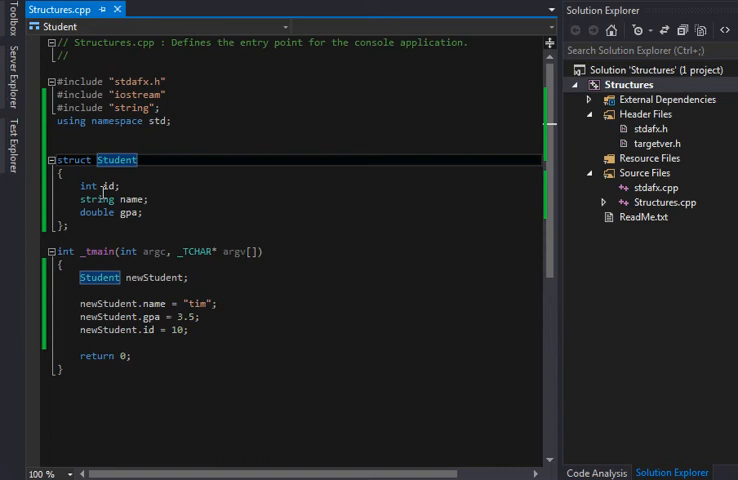
mouse_move(141, 231)
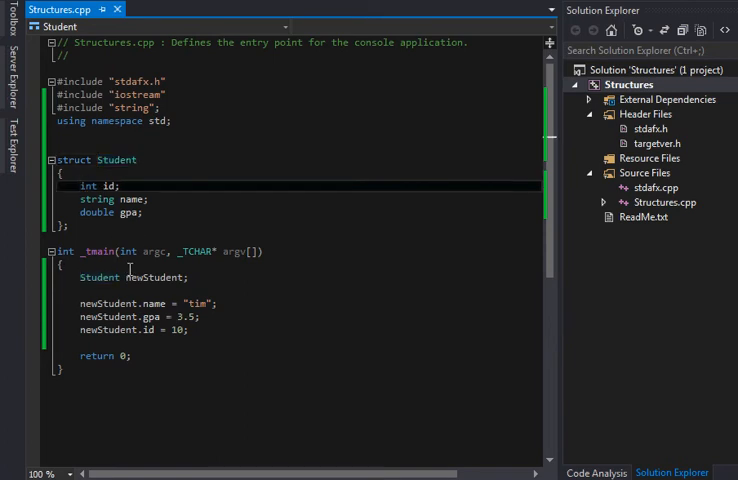
click(202, 330)
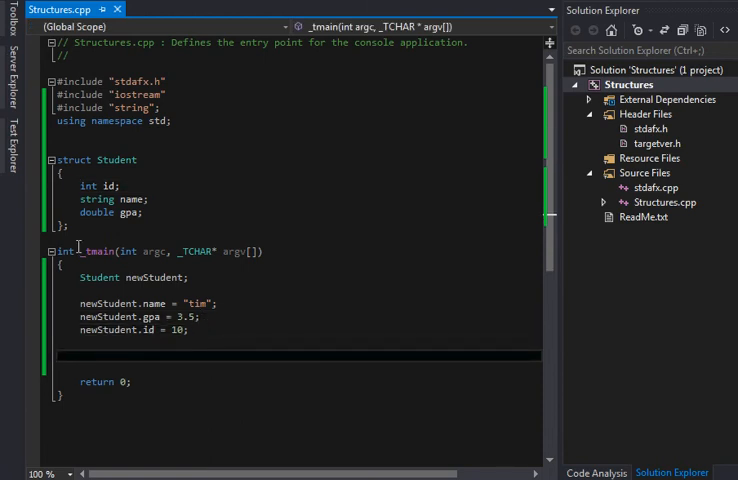
mouse_move(112, 198)
text(cout << )
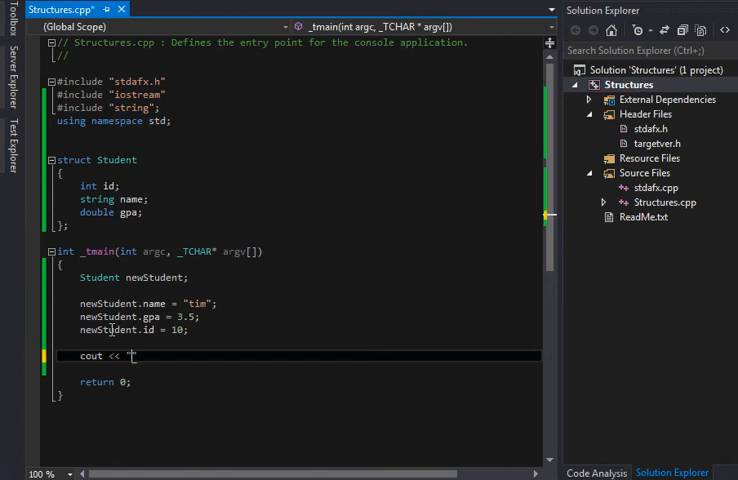
- Print newStudent's name and GPA with labelled cout lines, and begin the "ID:" line
text(")
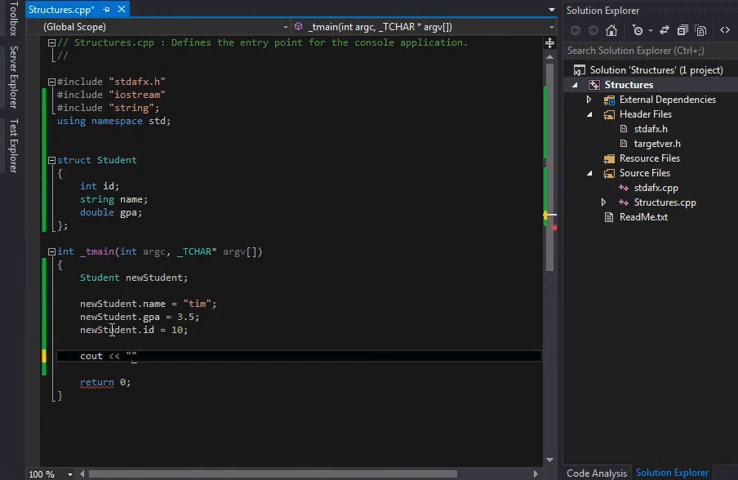
text(NAm)
text(cout << "age)
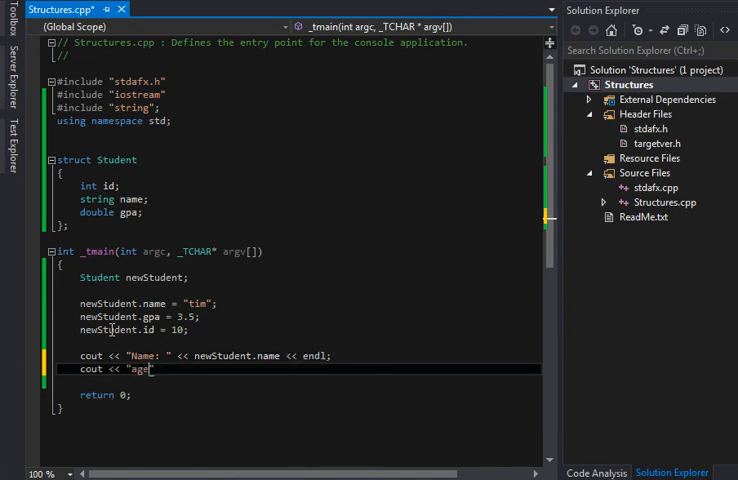
text(GAP)
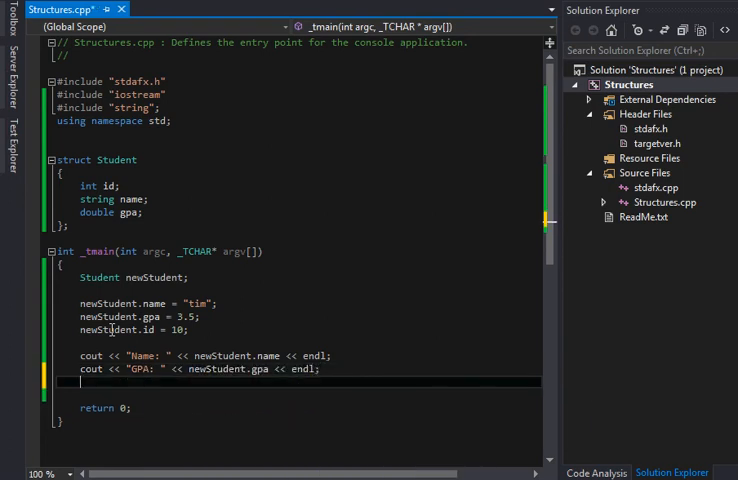
text(cout << "")
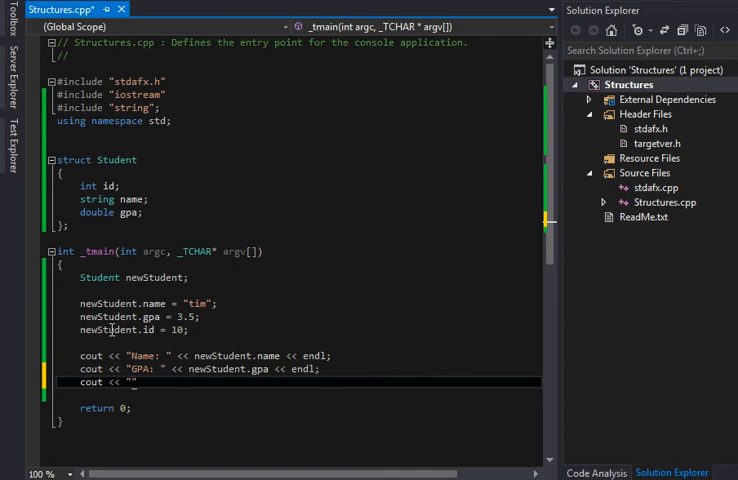
text(ID:)
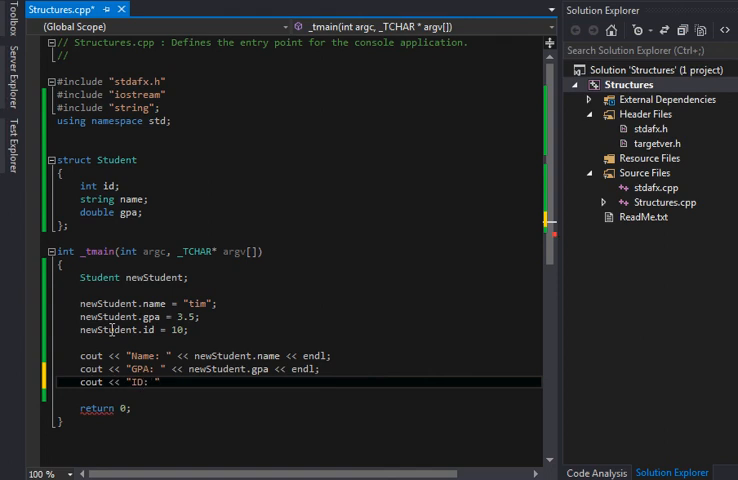
text(newS)
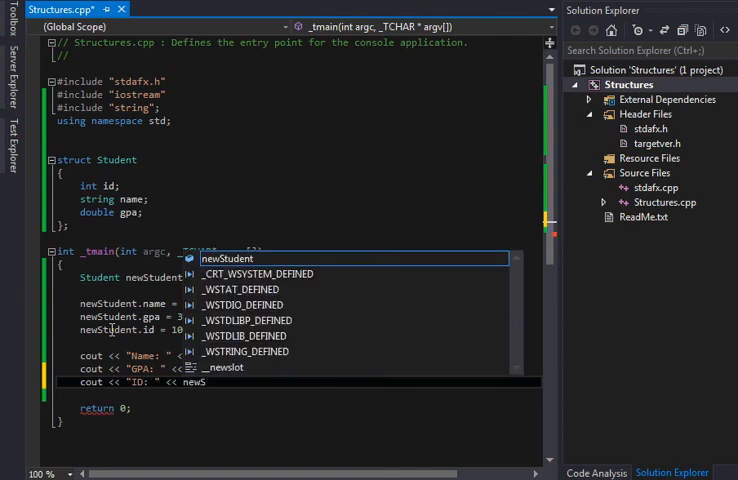